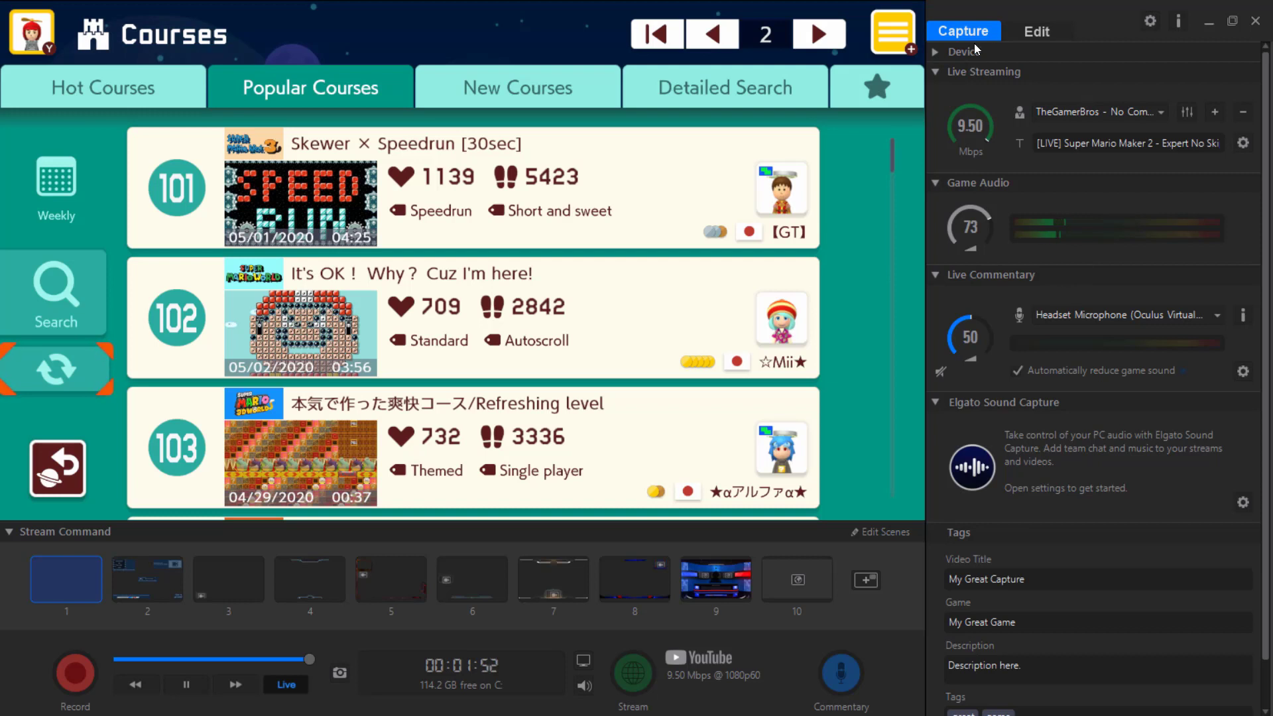
Expand the Device section to show the Game Capture HD60 S at 1080p60
left_click(937, 52)
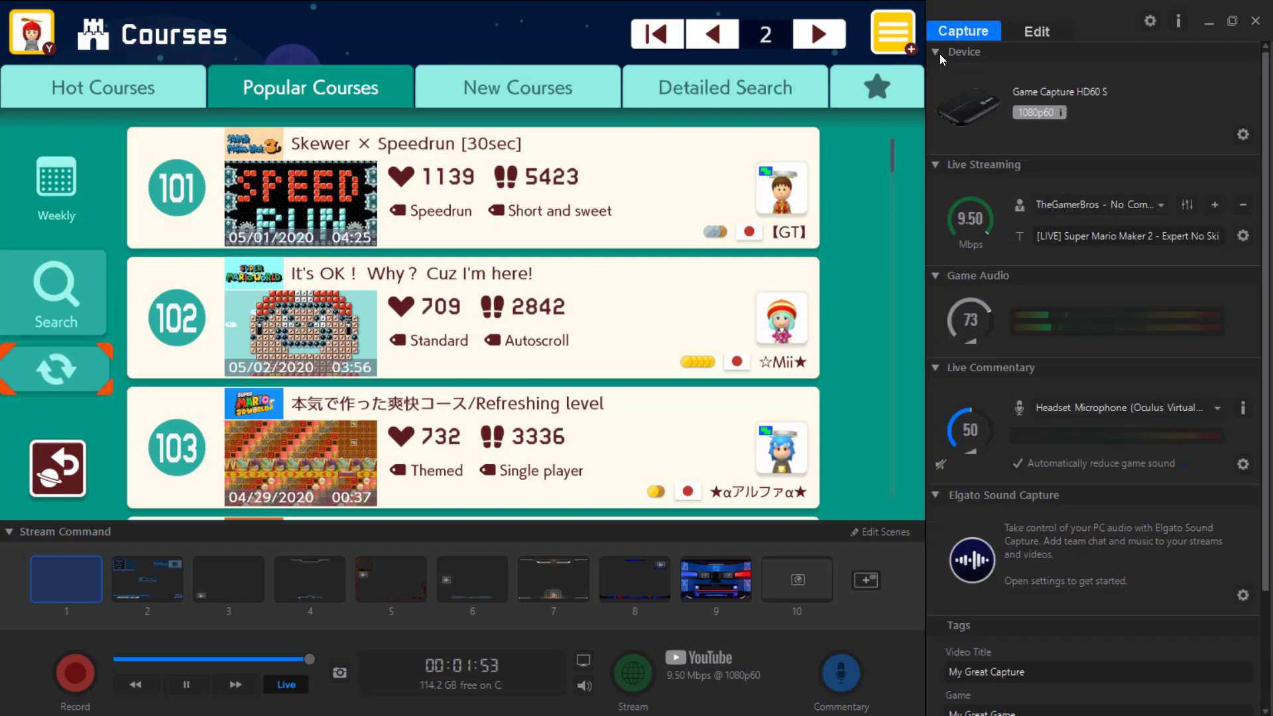
left_click(939, 52)
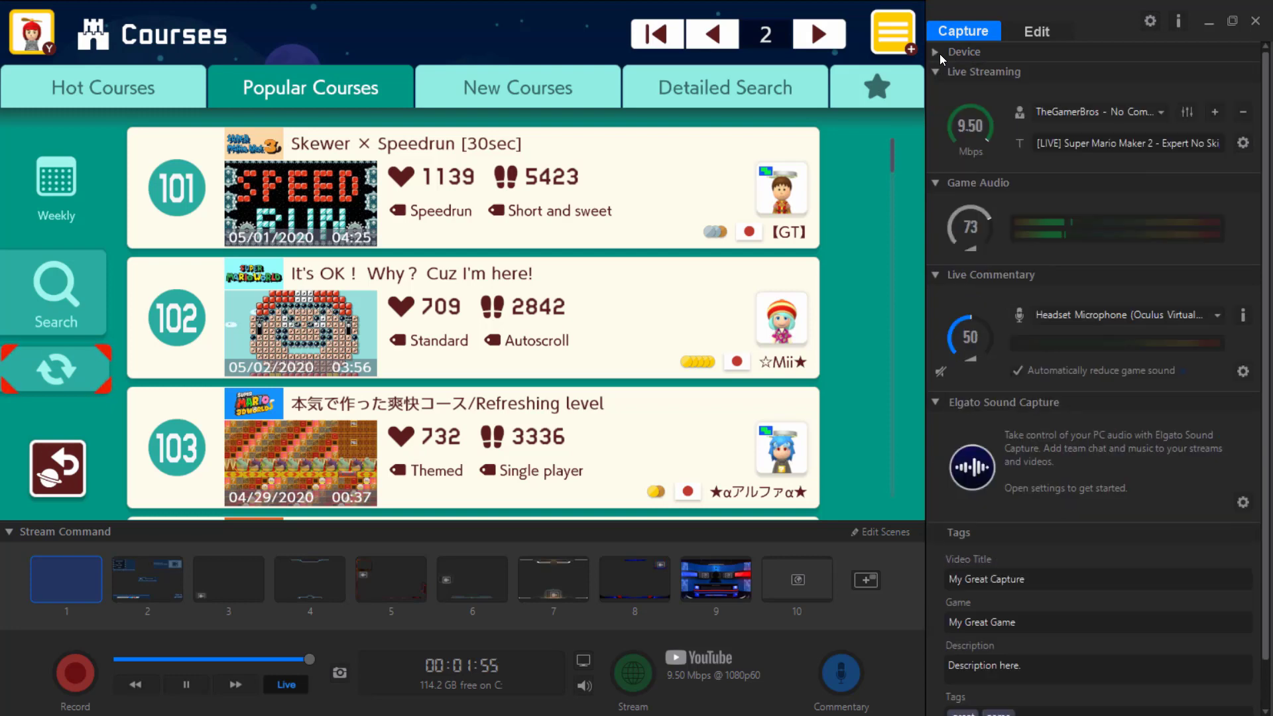
left_click(937, 52)
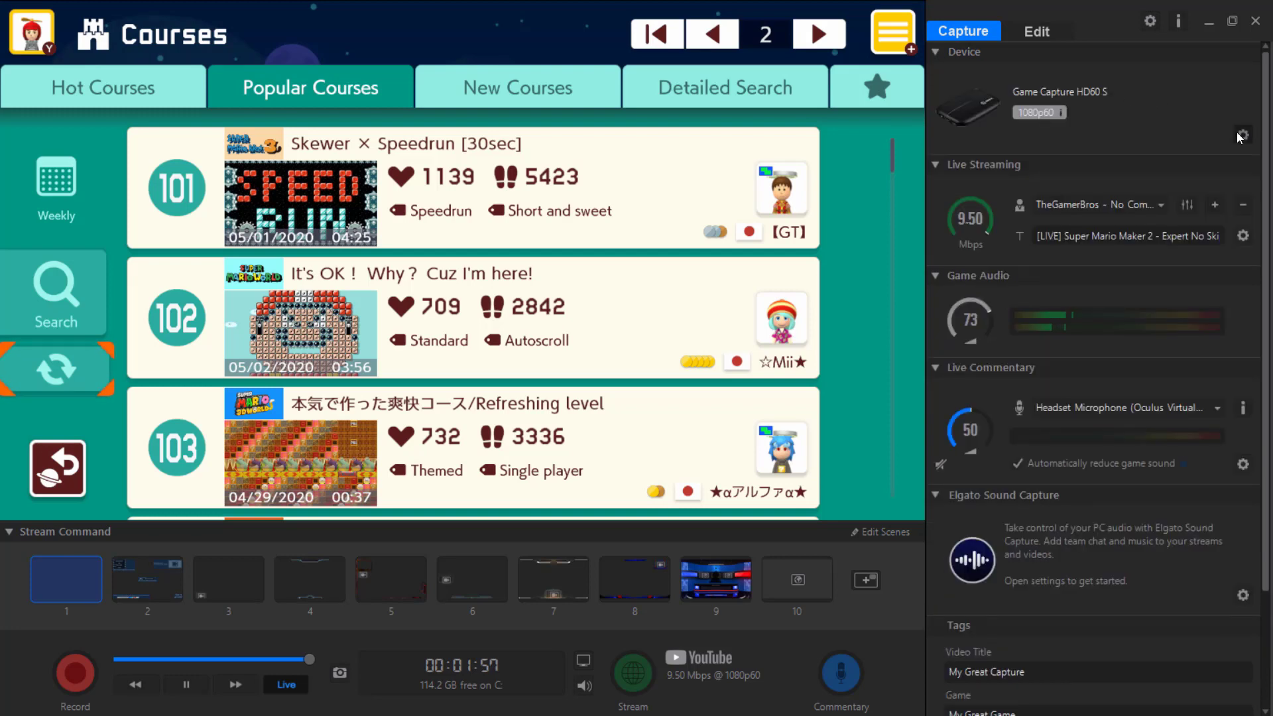
left_click(1242, 135)
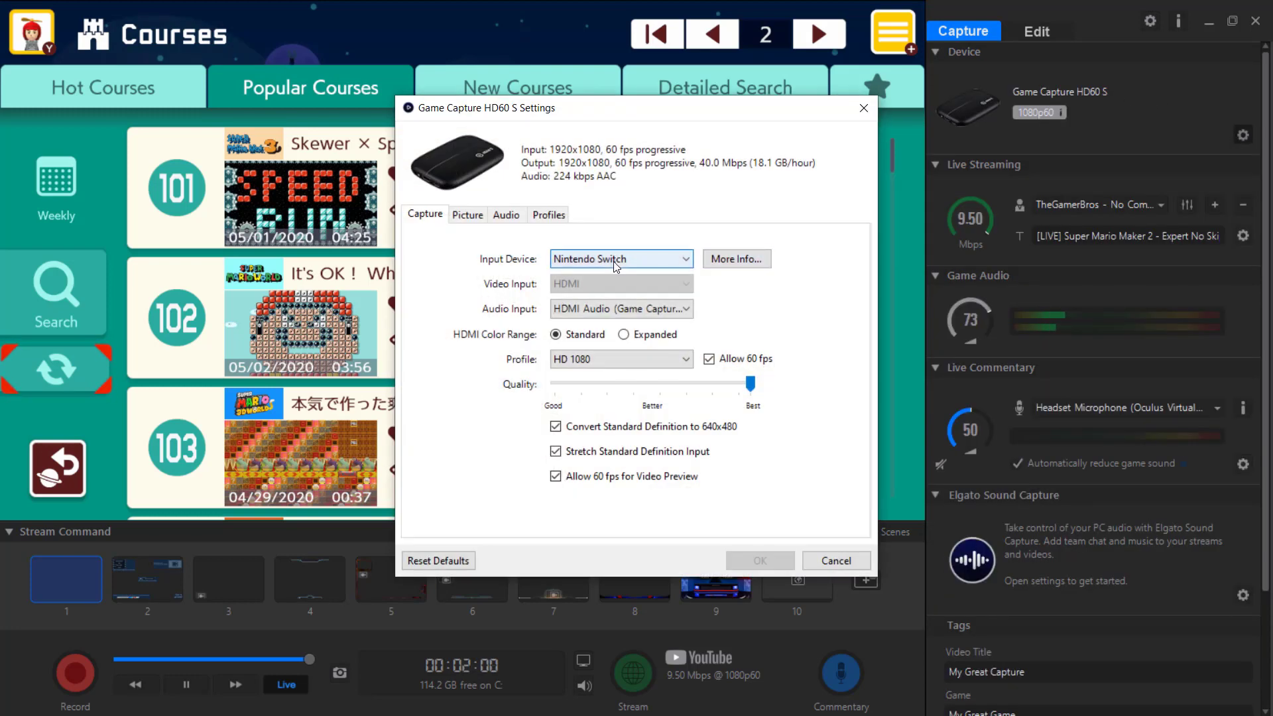
left_click(621, 308)
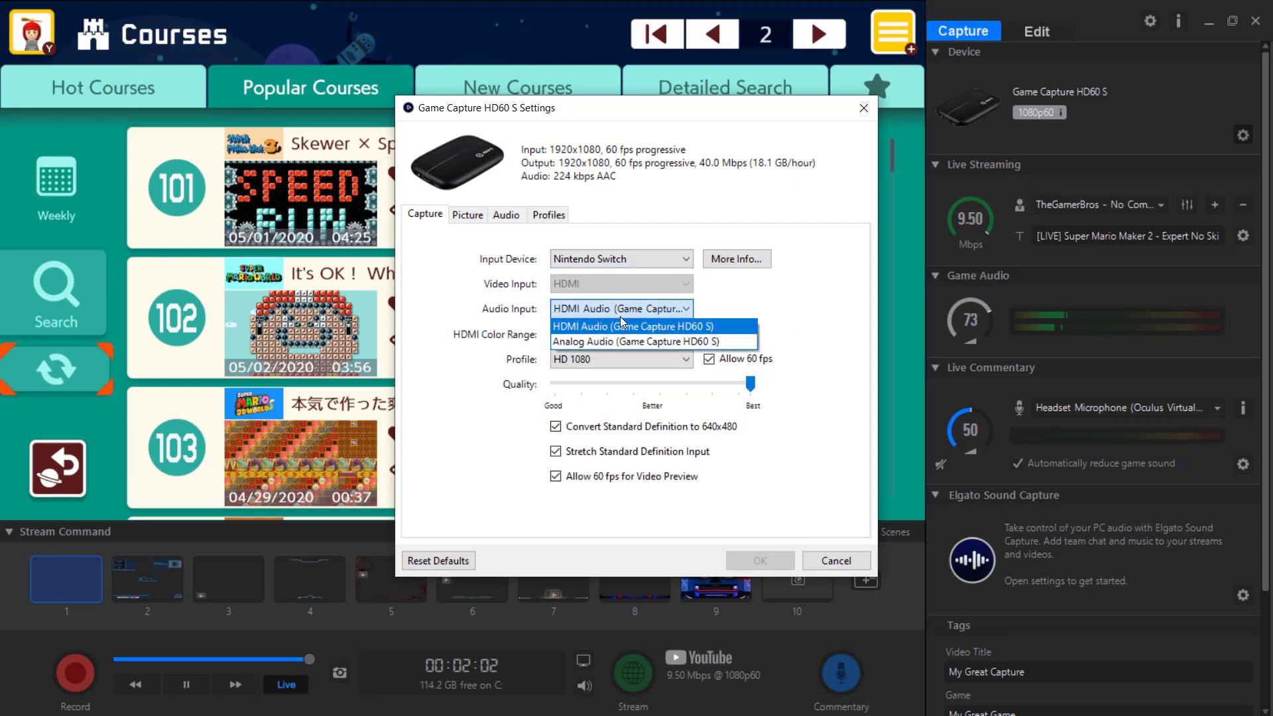
left_click(622, 327)
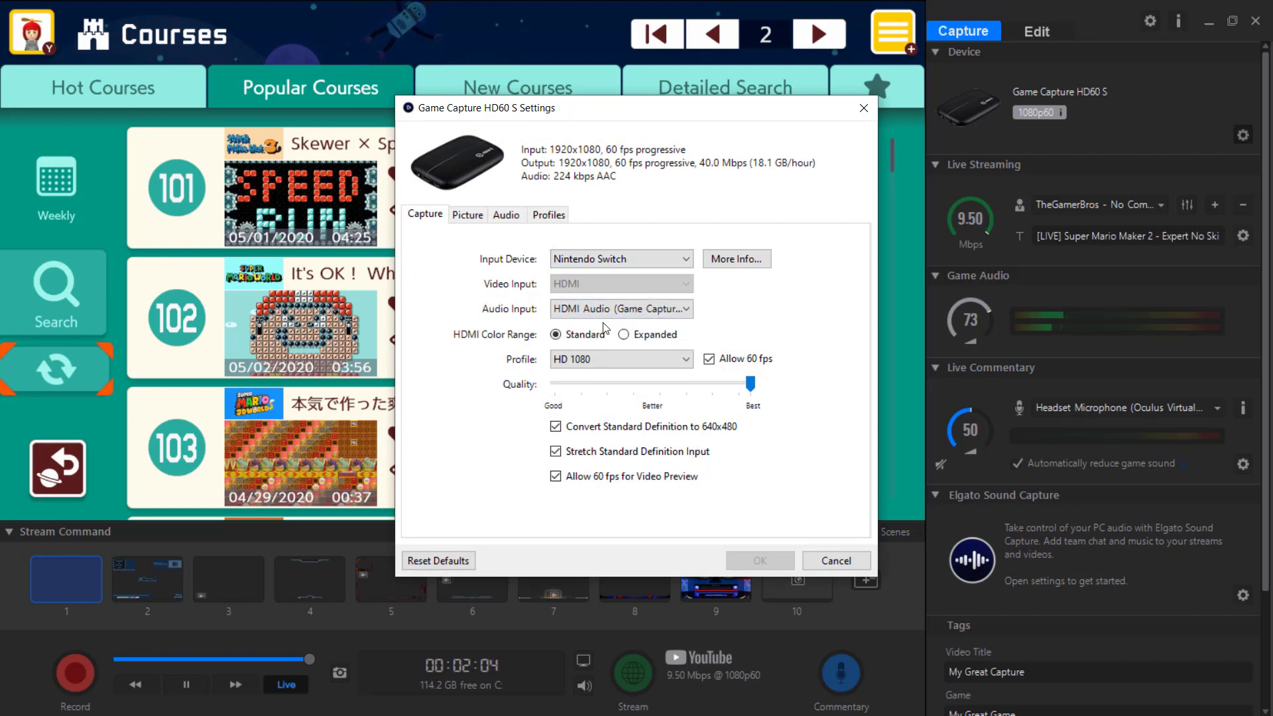
left_click(621, 359)
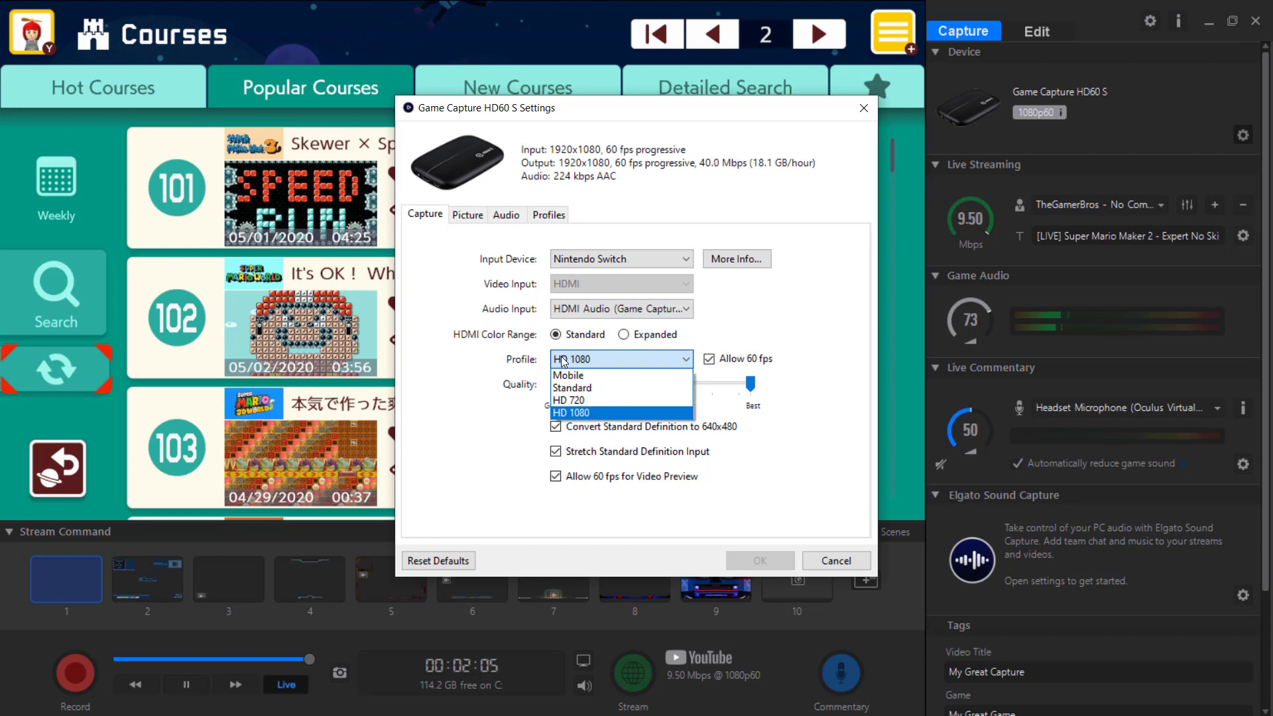
left_click(572, 413)
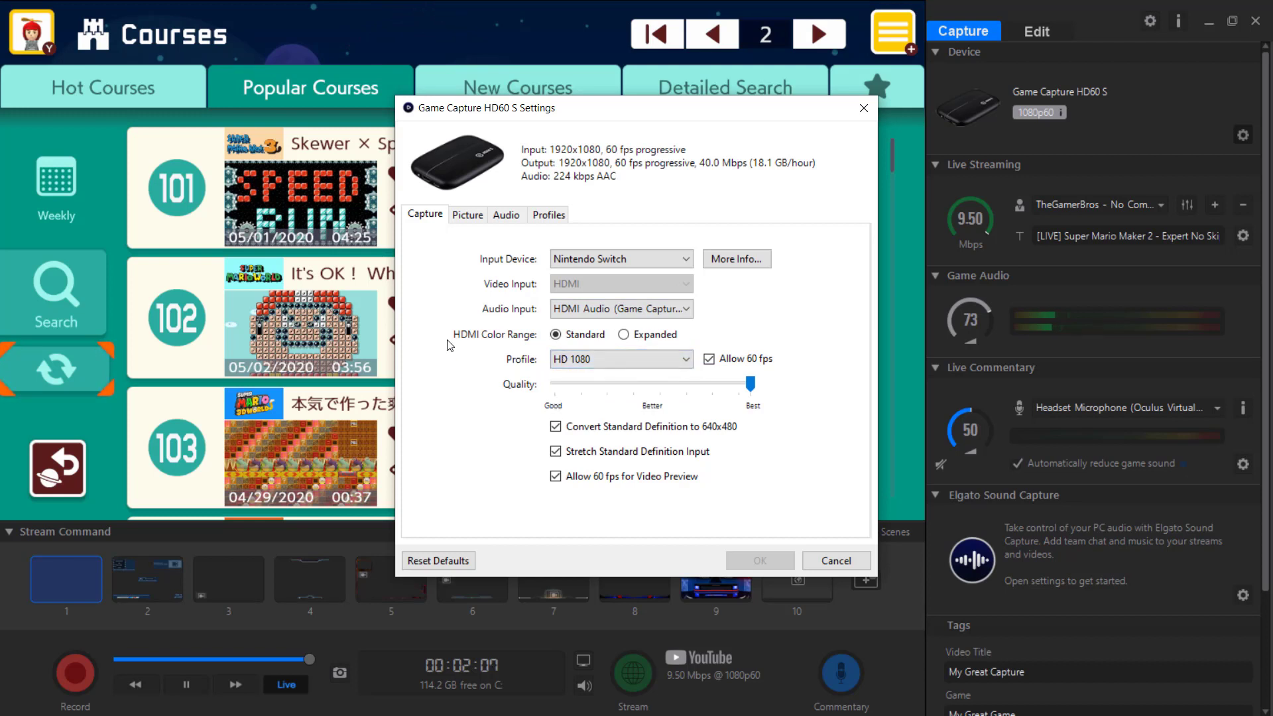
mouse_move(775, 442)
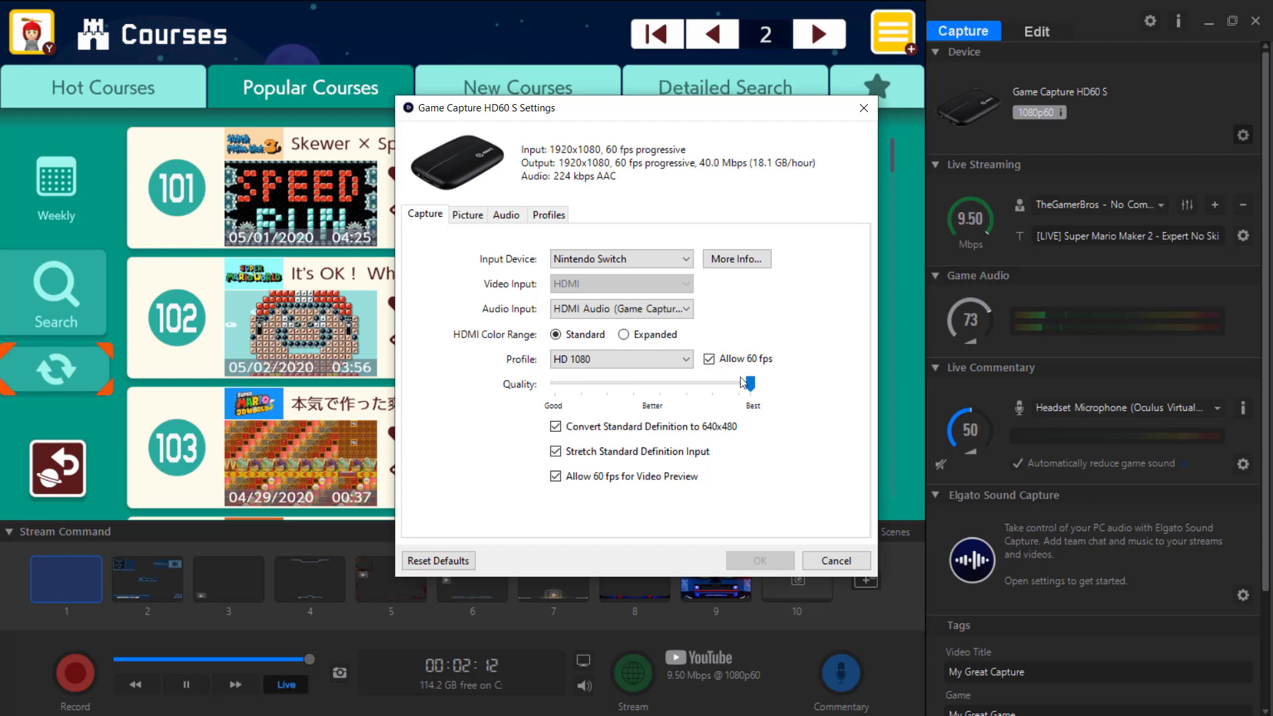
left_click(506, 214)
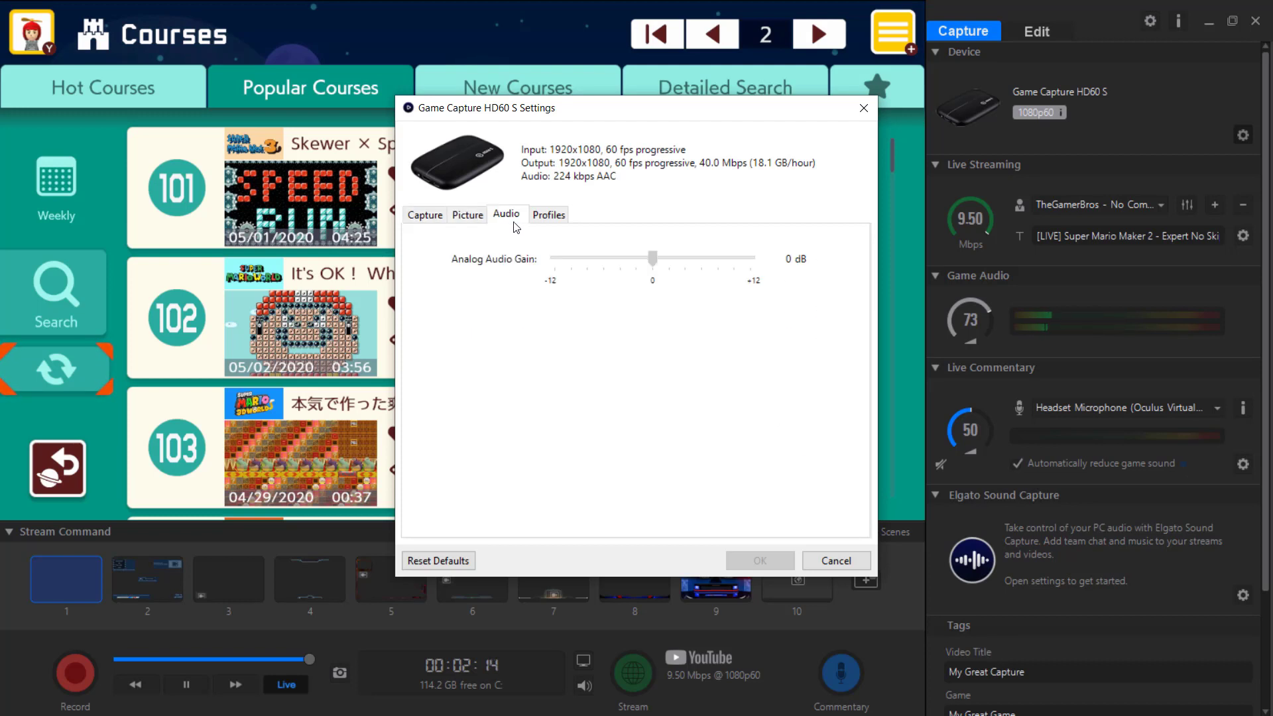
left_click(425, 215)
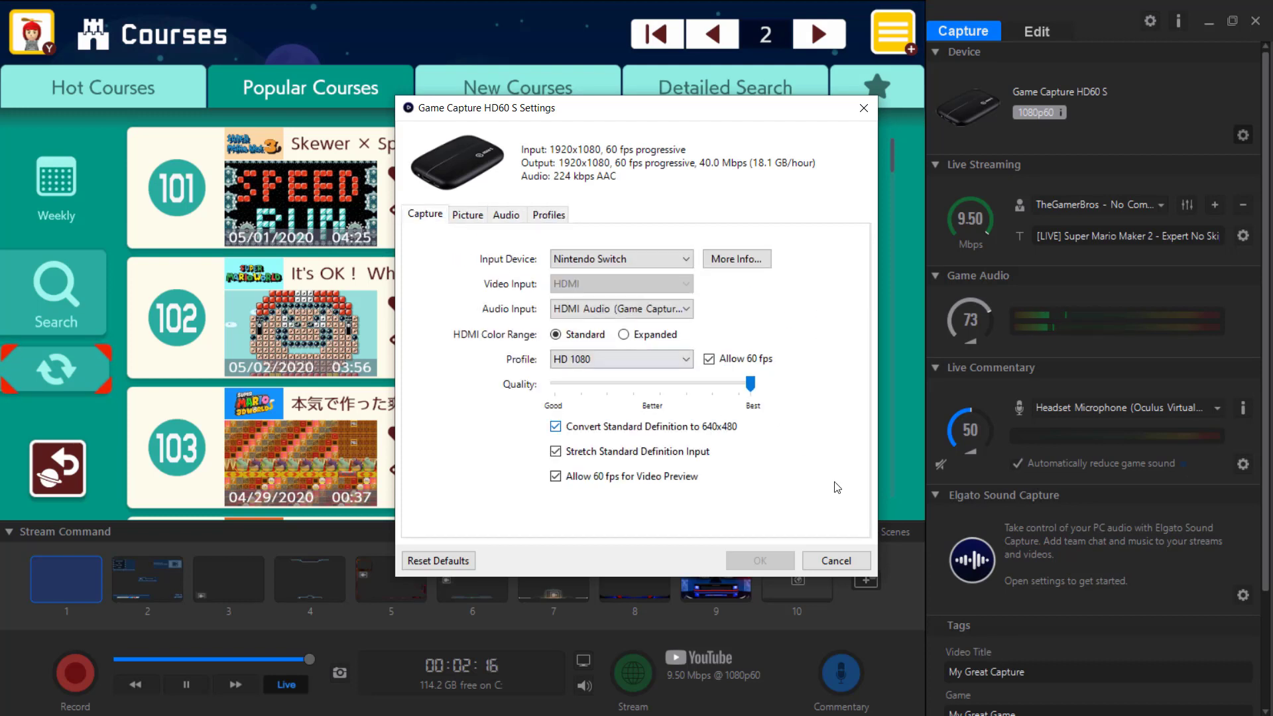
mouse_move(851, 556)
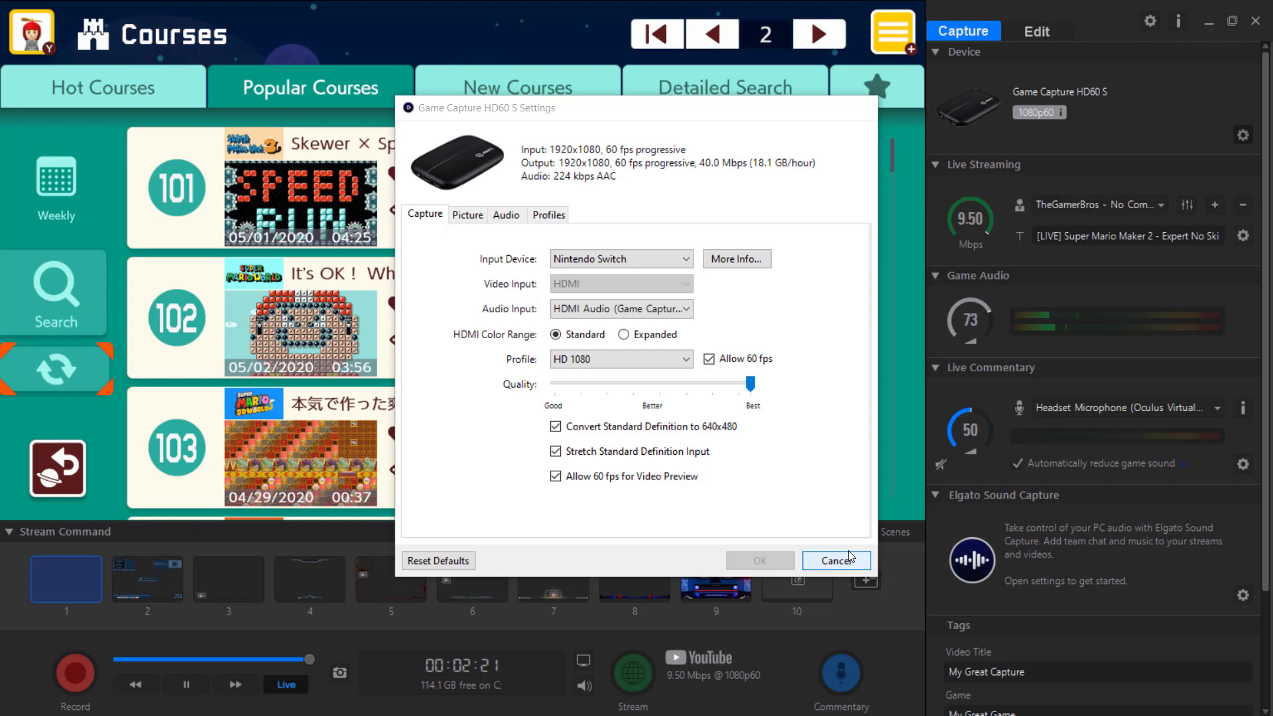
left_click(837, 560)
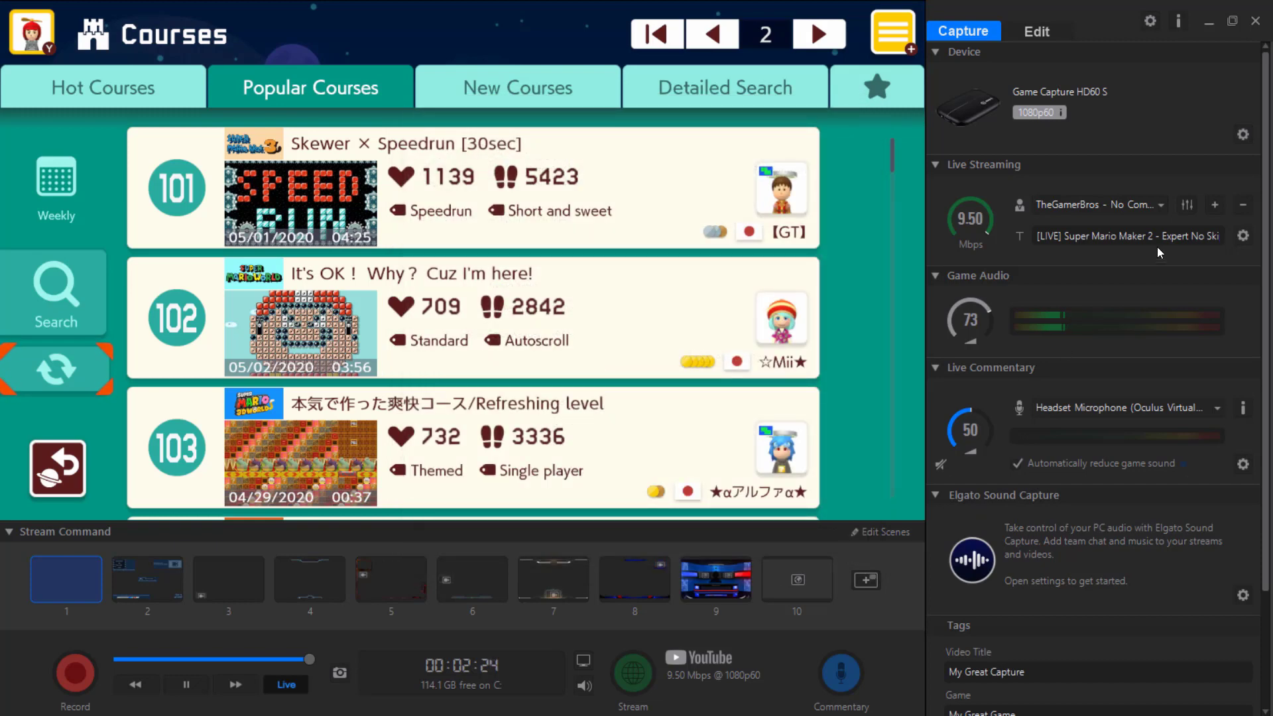
mouse_move(1156, 213)
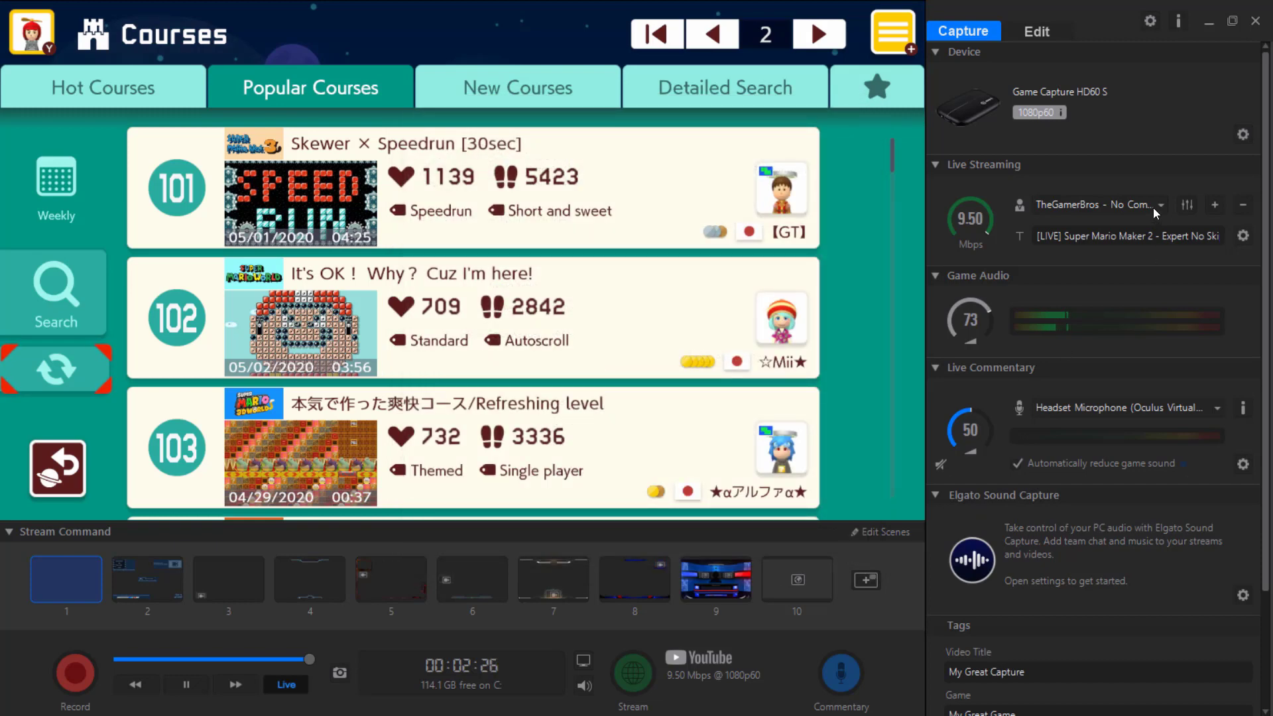
left_click(1161, 204)
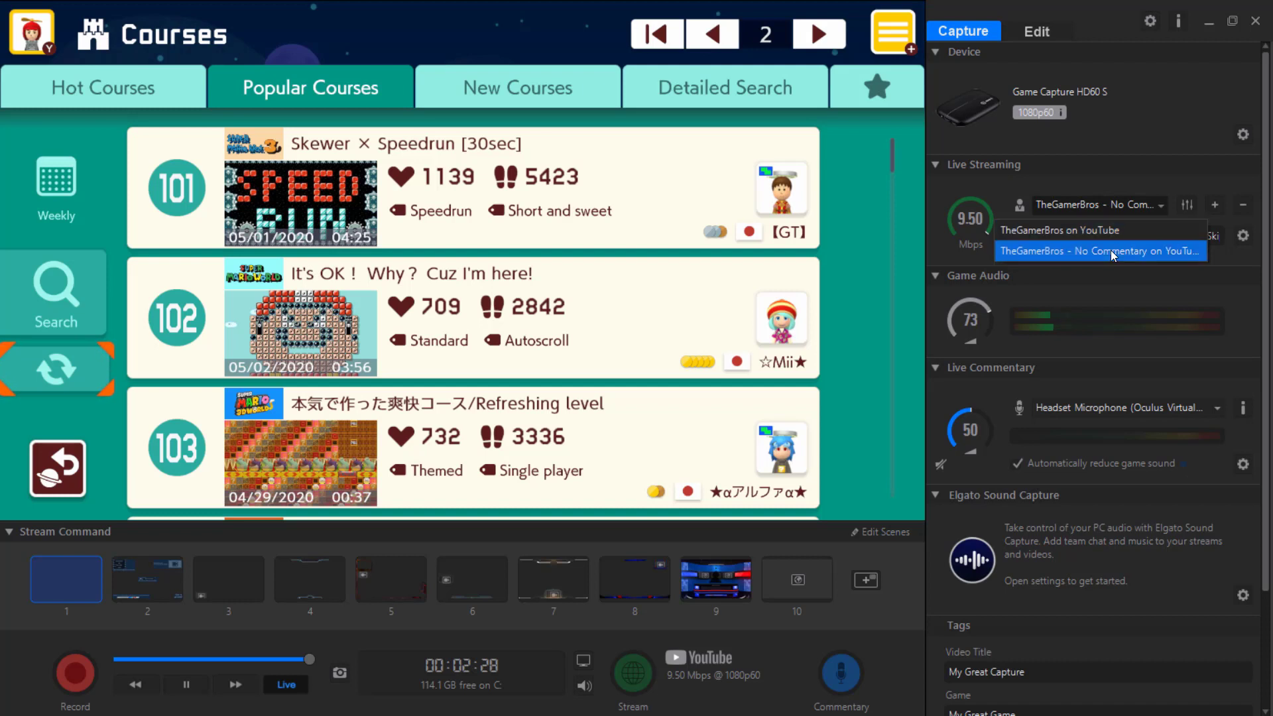
left_click(1102, 251)
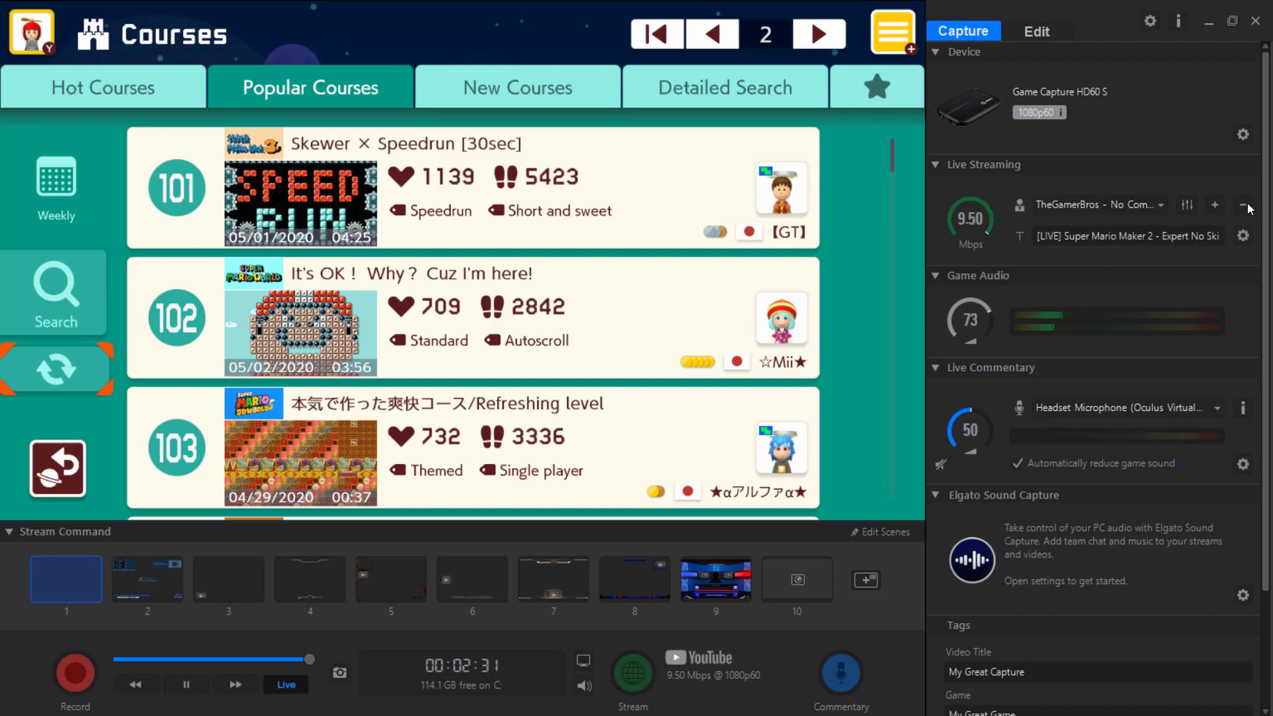
mouse_move(1225, 208)
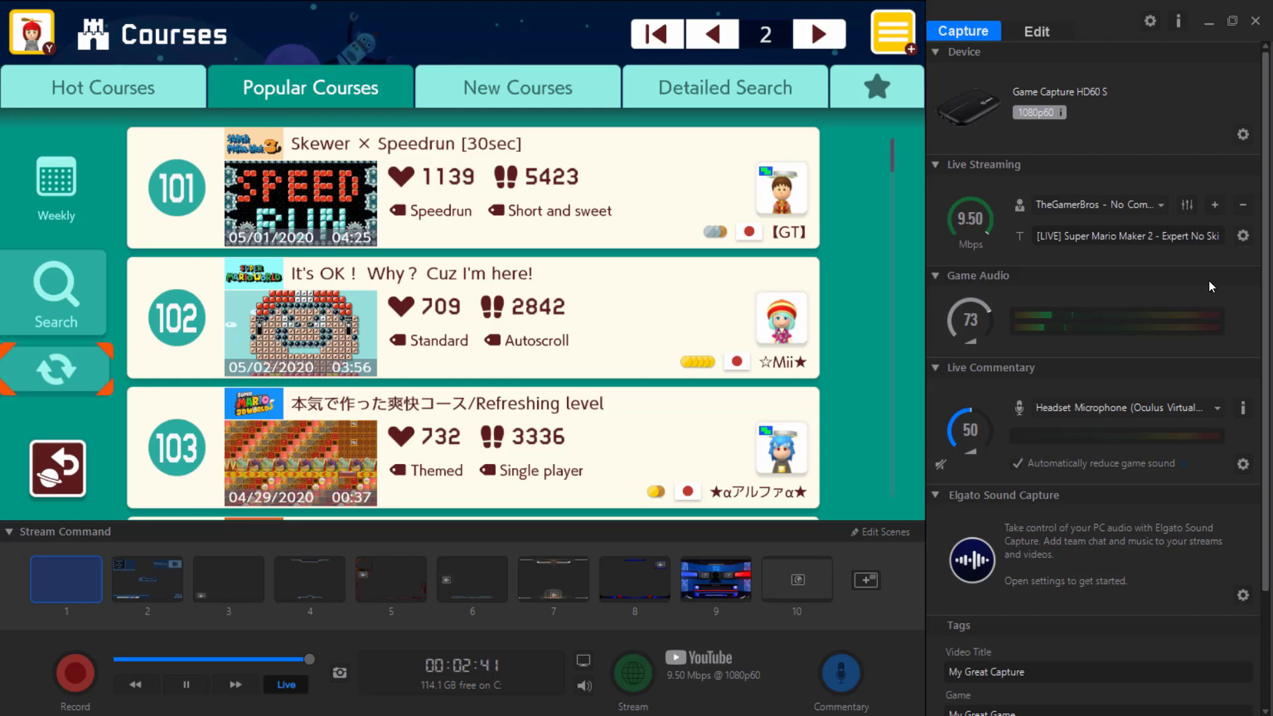
mouse_move(1167, 250)
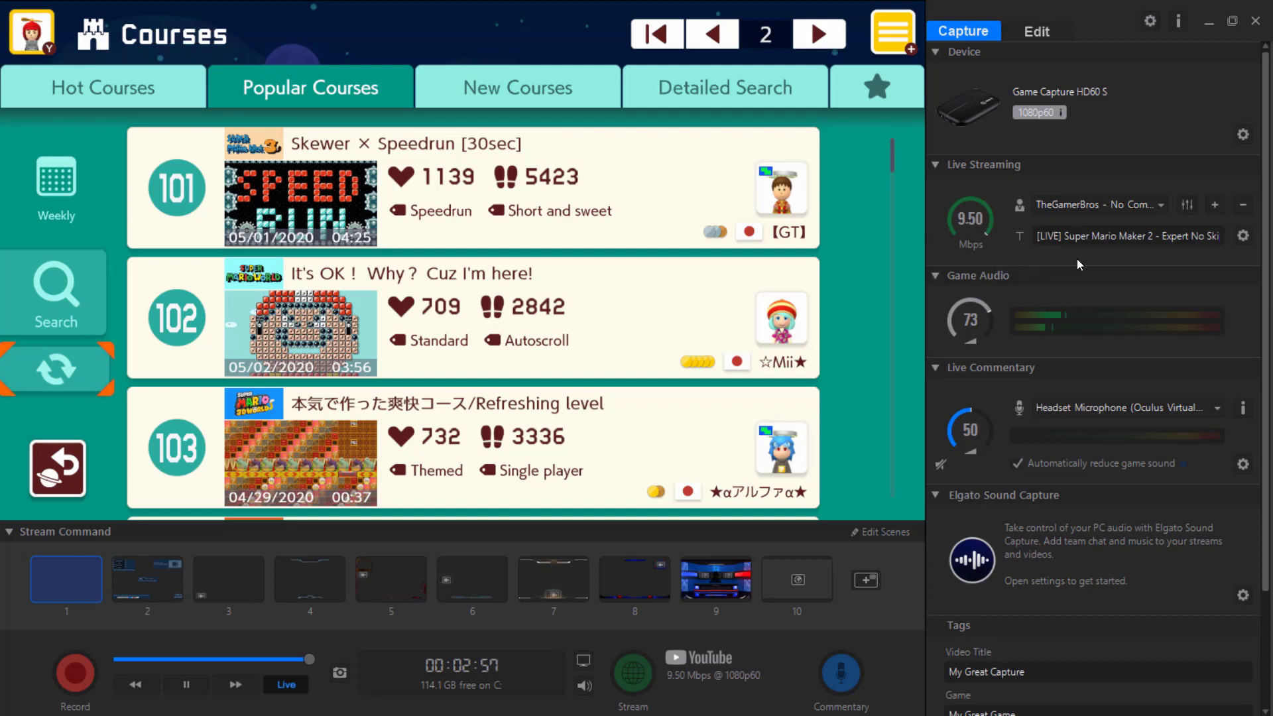
left_click(1245, 235)
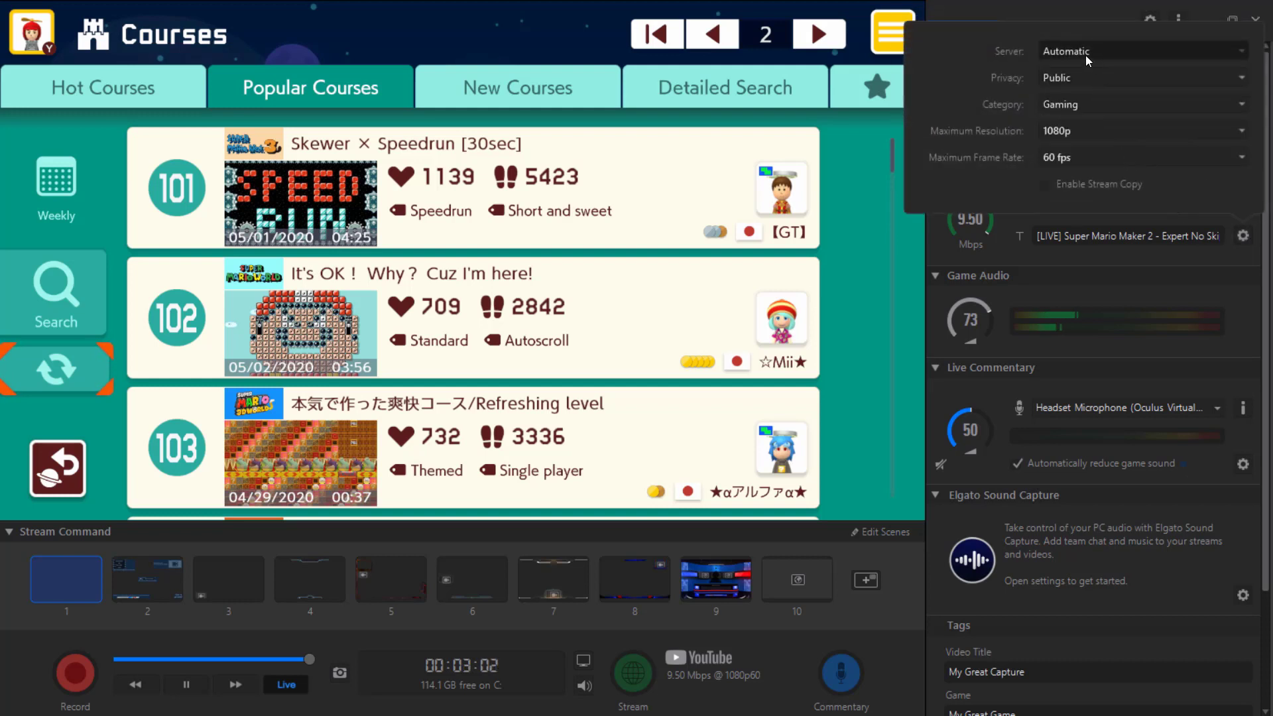
mouse_move(1095, 107)
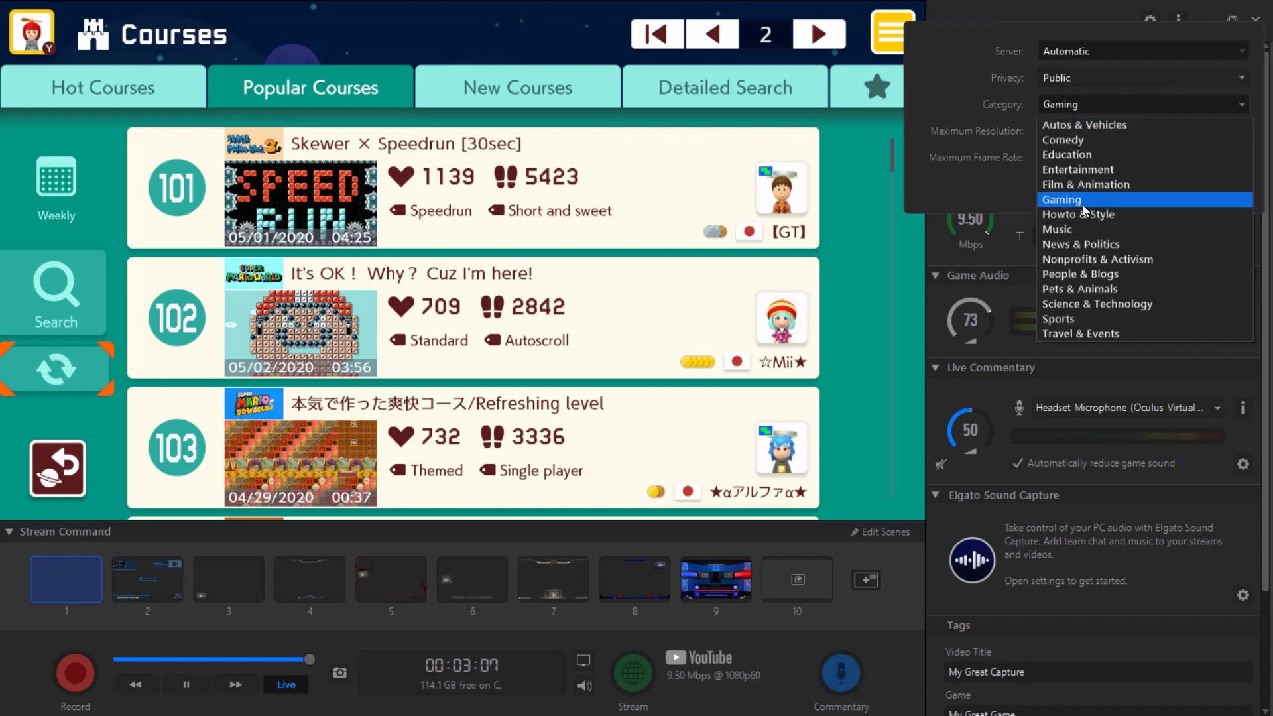
Keep Gaming as the stream category and lower game audio from 73 to 67
left_click(1061, 198)
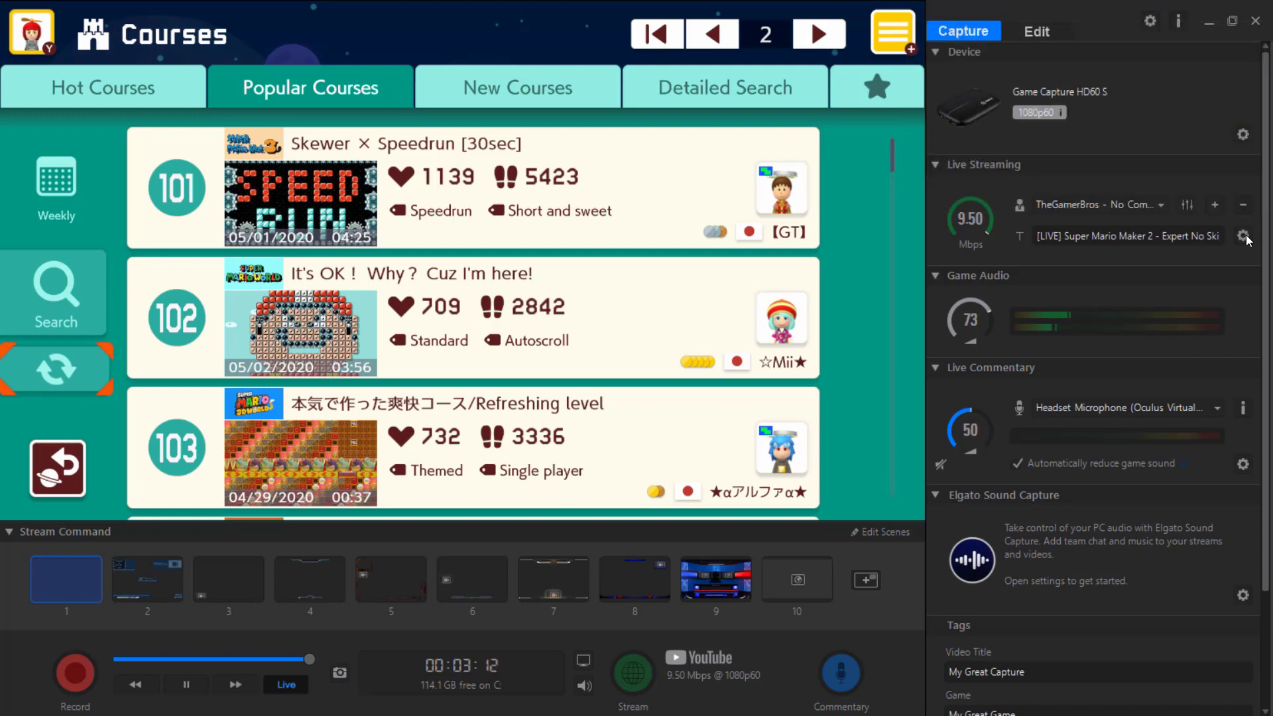
mouse_move(982, 311)
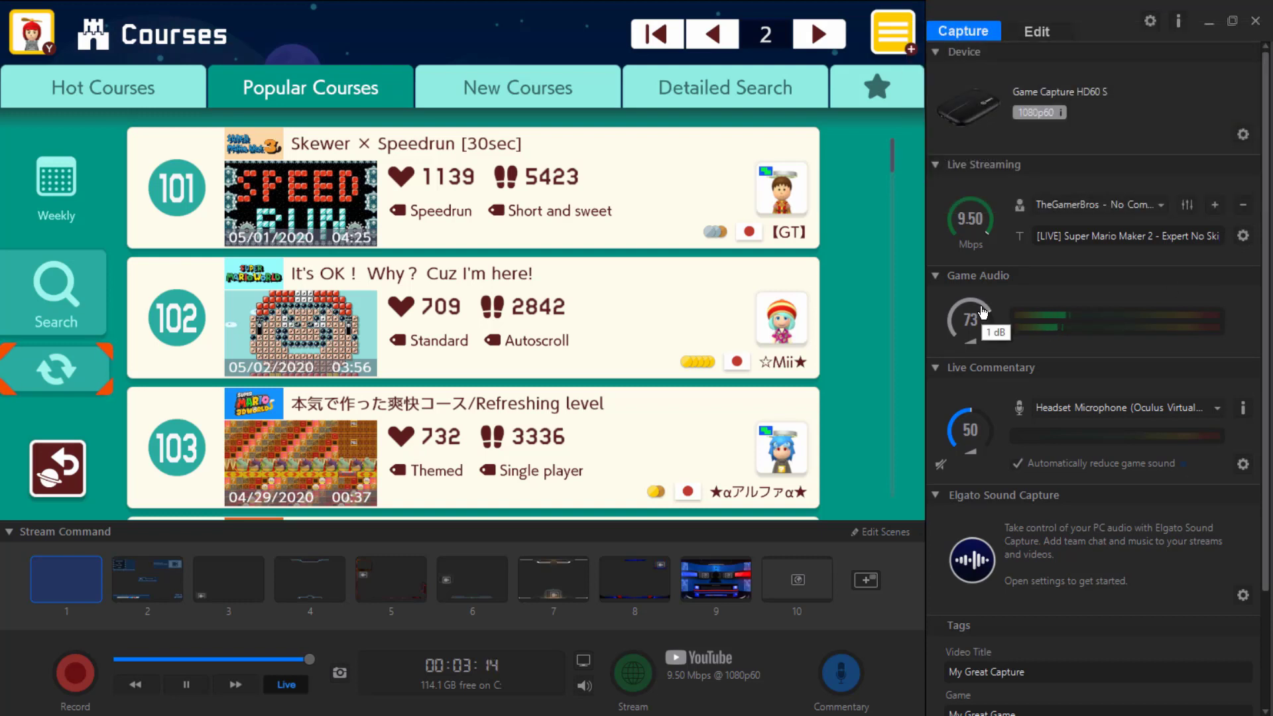
left_click_drag(970, 300, 970, 325)
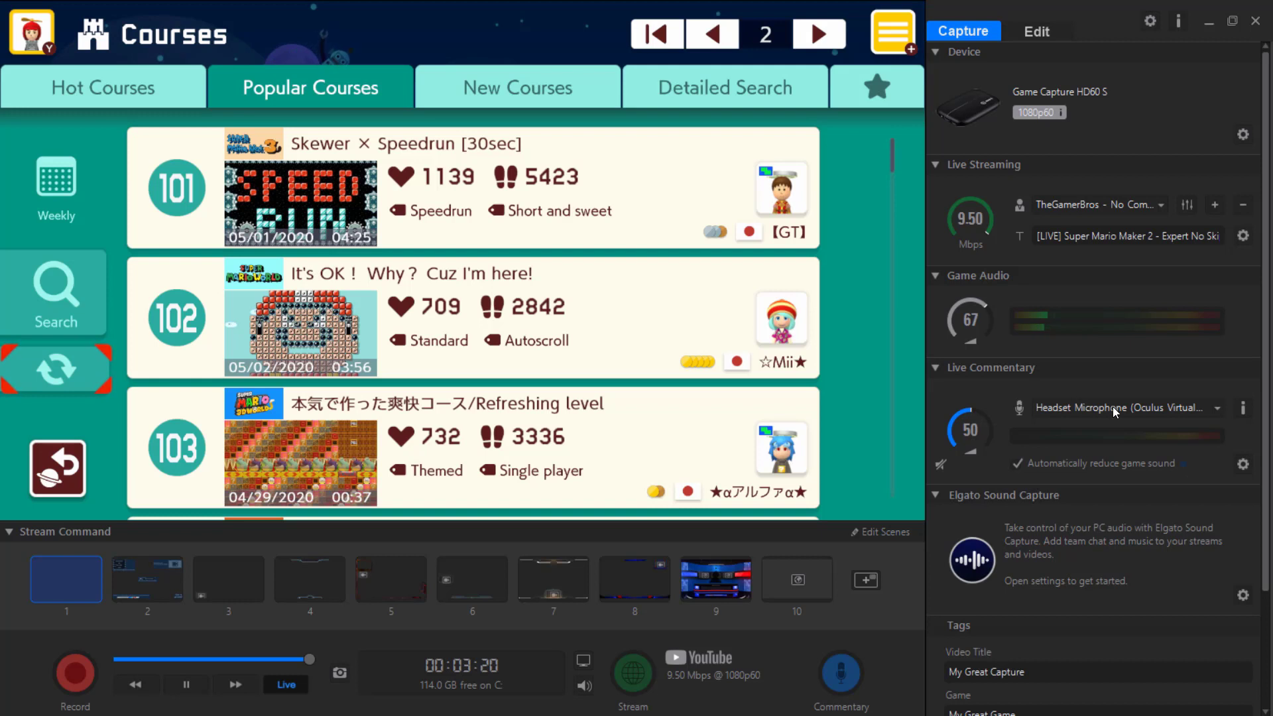
Switch the live commentary input from the headset to the Yeti Stereo Microphone
left_click(1128, 408)
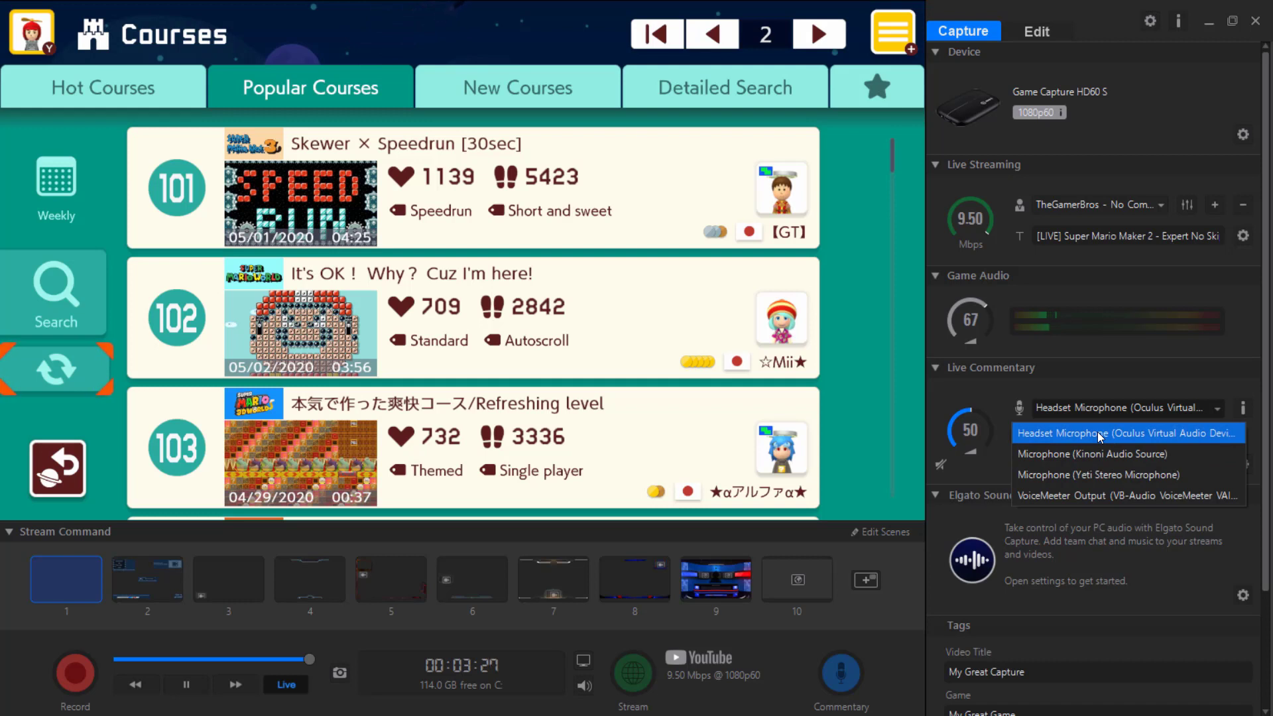
left_click(1088, 475)
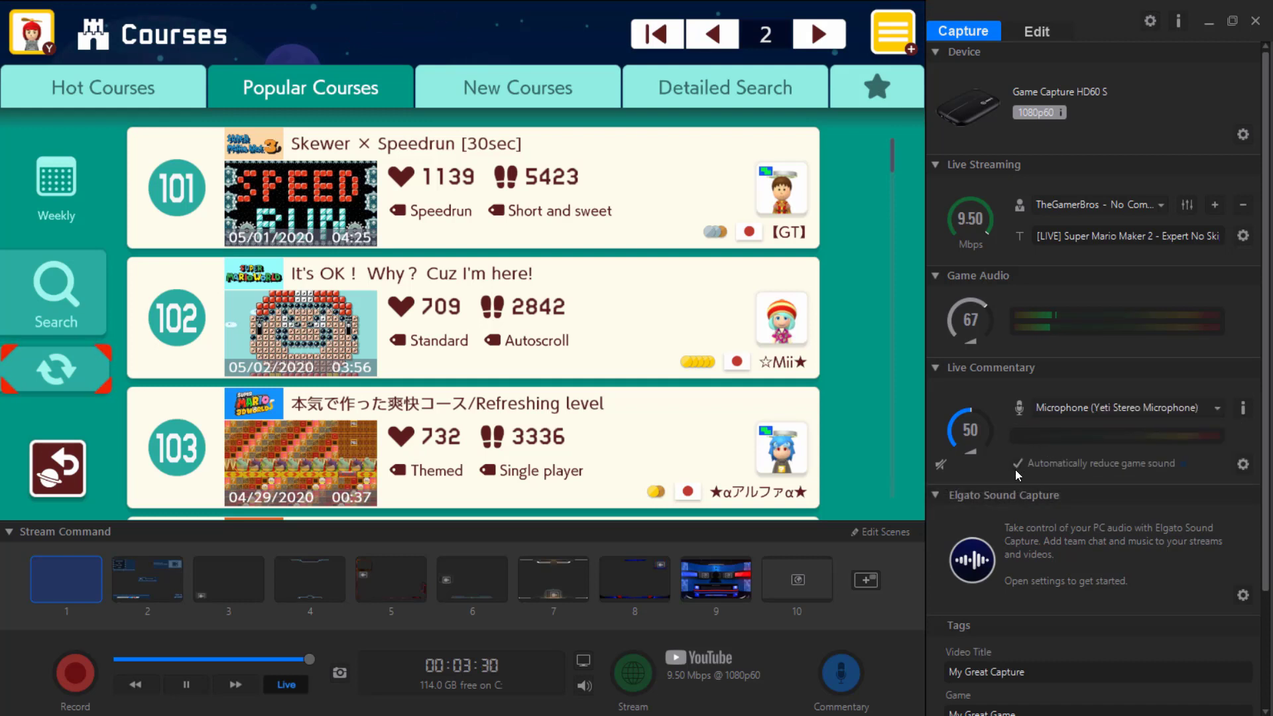
mouse_move(1018, 474)
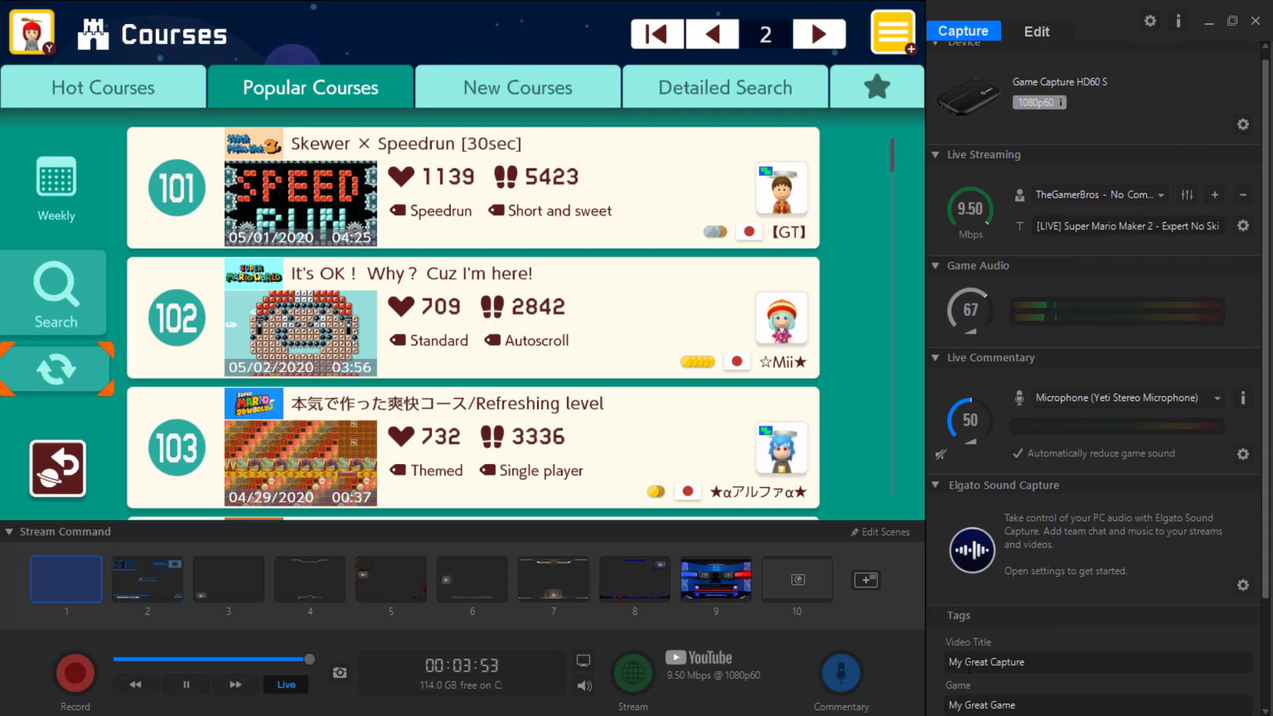
mouse_move(857, 694)
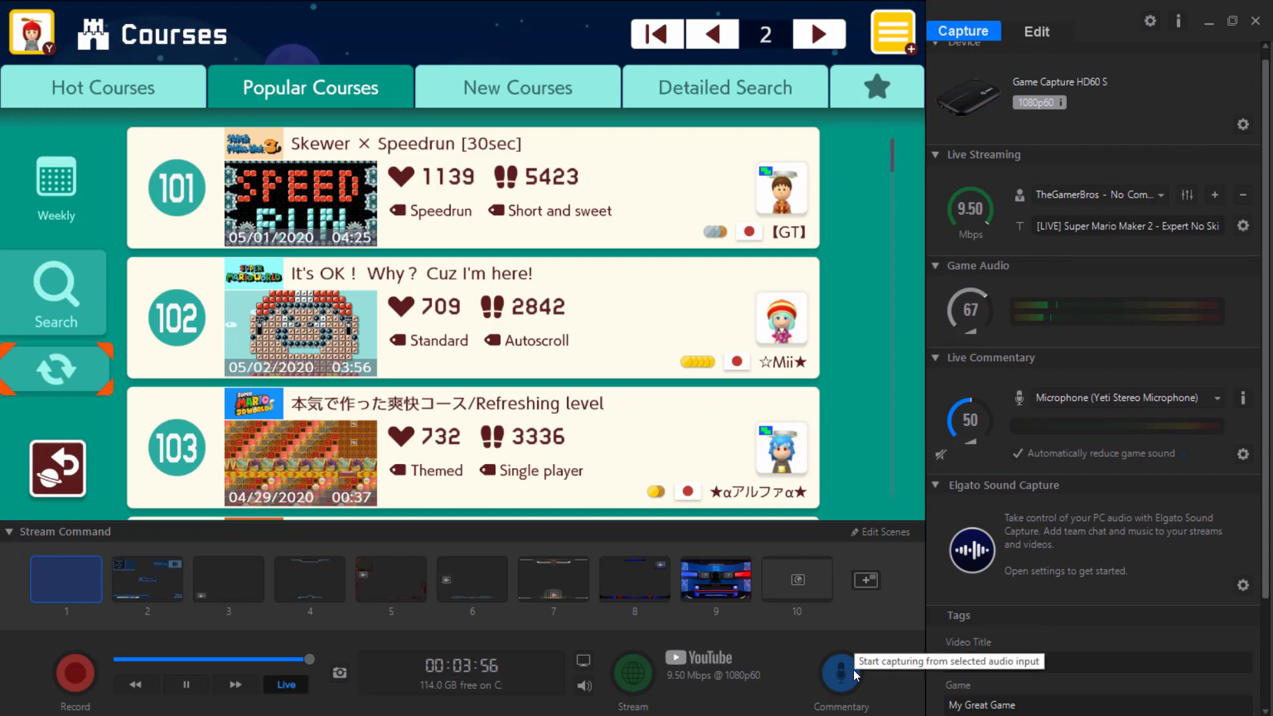
Start live commentary capture from the Yeti Stereo Microphone
left_click(841, 671)
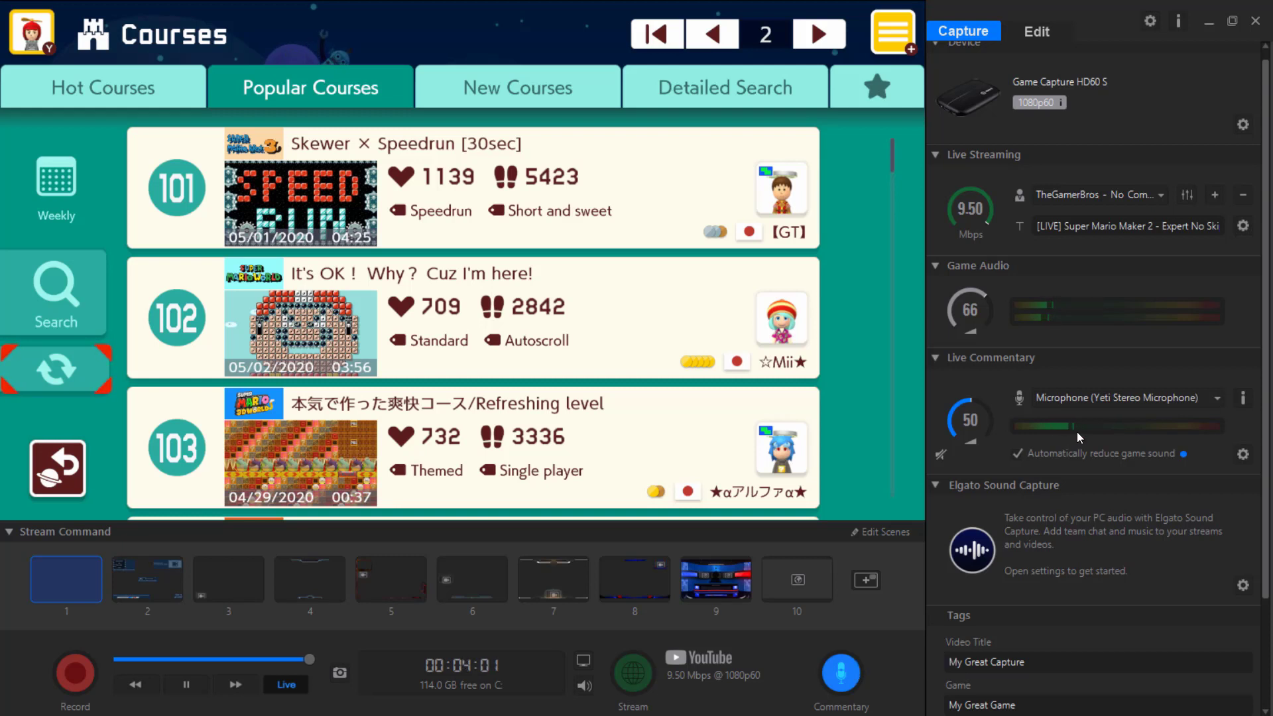
mouse_move(848, 669)
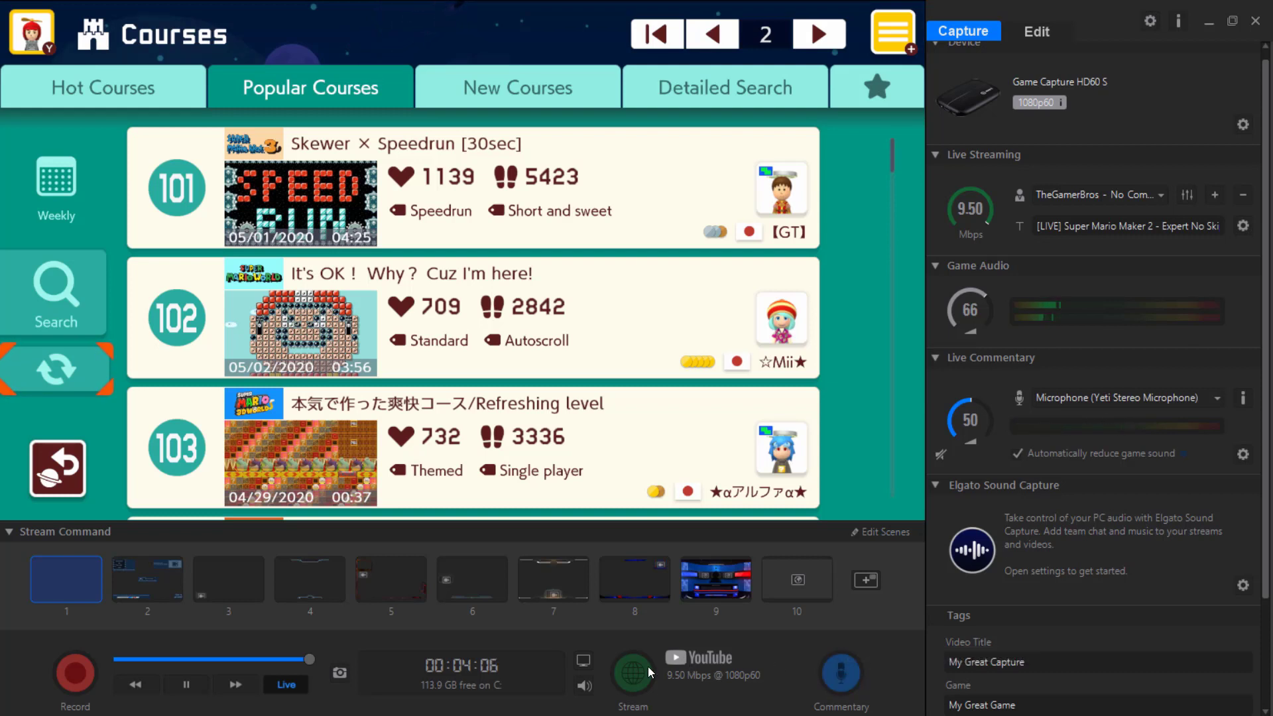
mouse_move(632, 681)
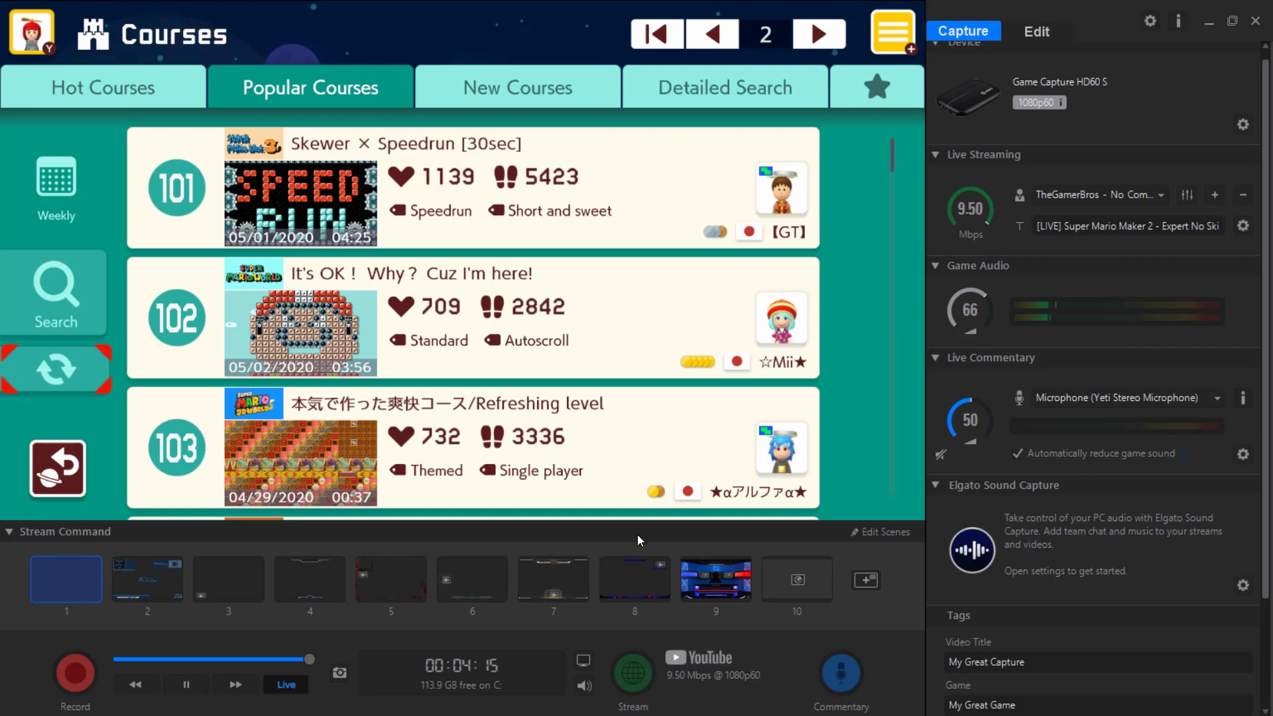
left_click(147, 579)
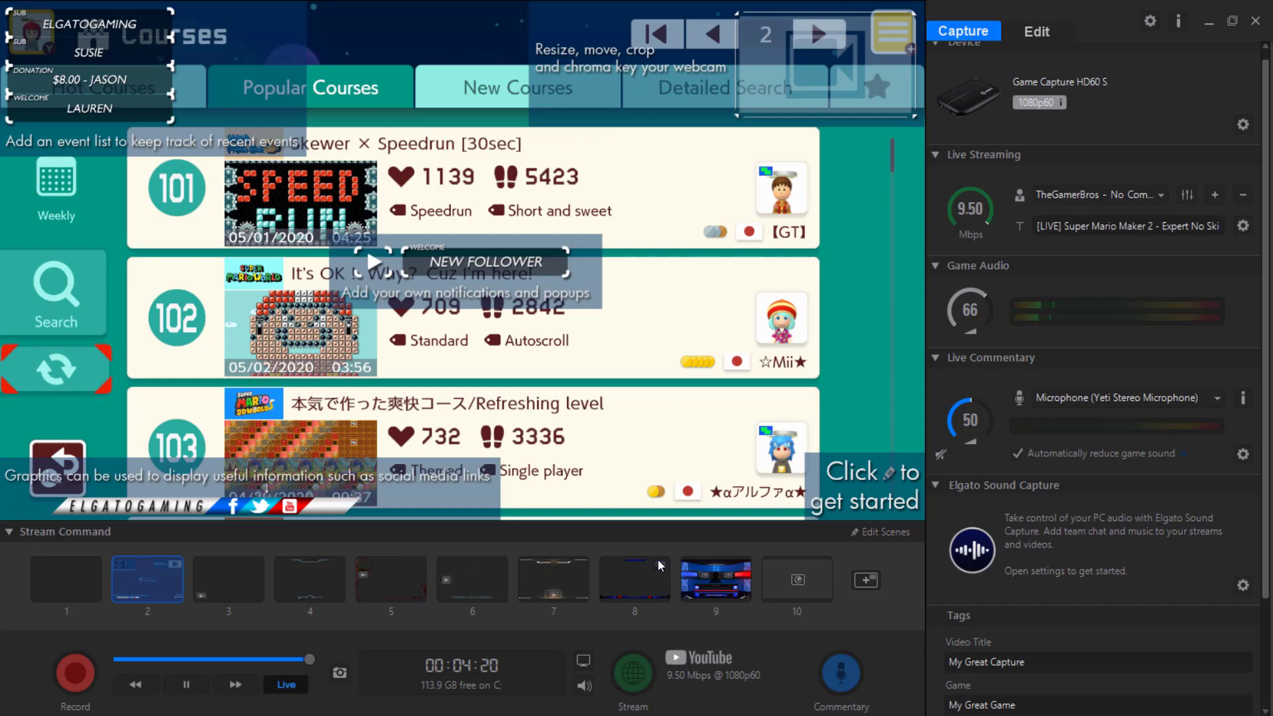
left_click(715, 580)
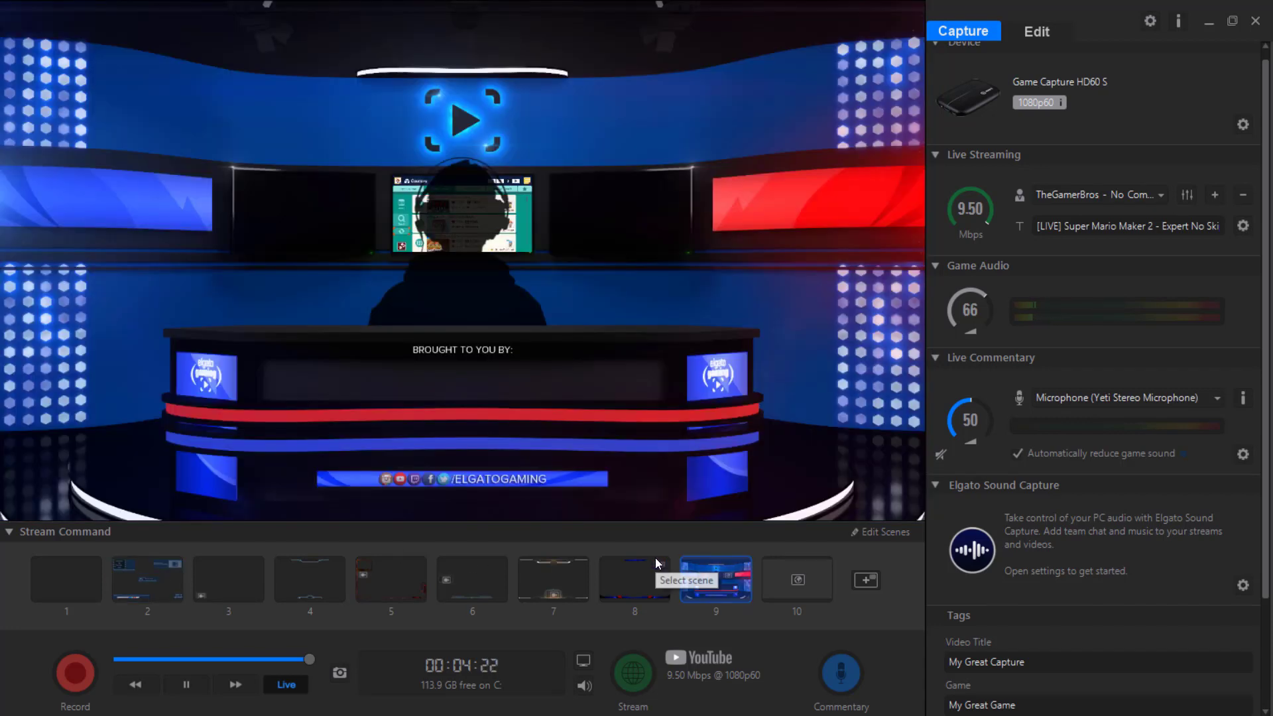
left_click(634, 579)
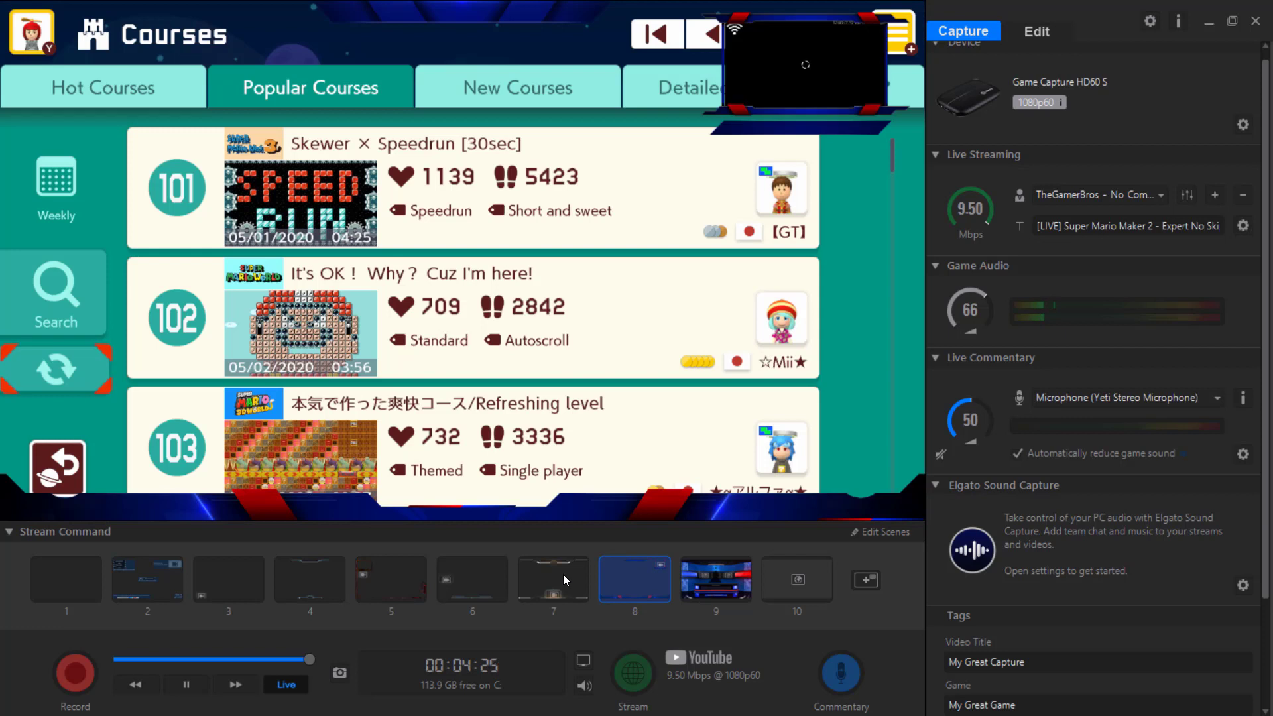
mouse_move(782, 19)
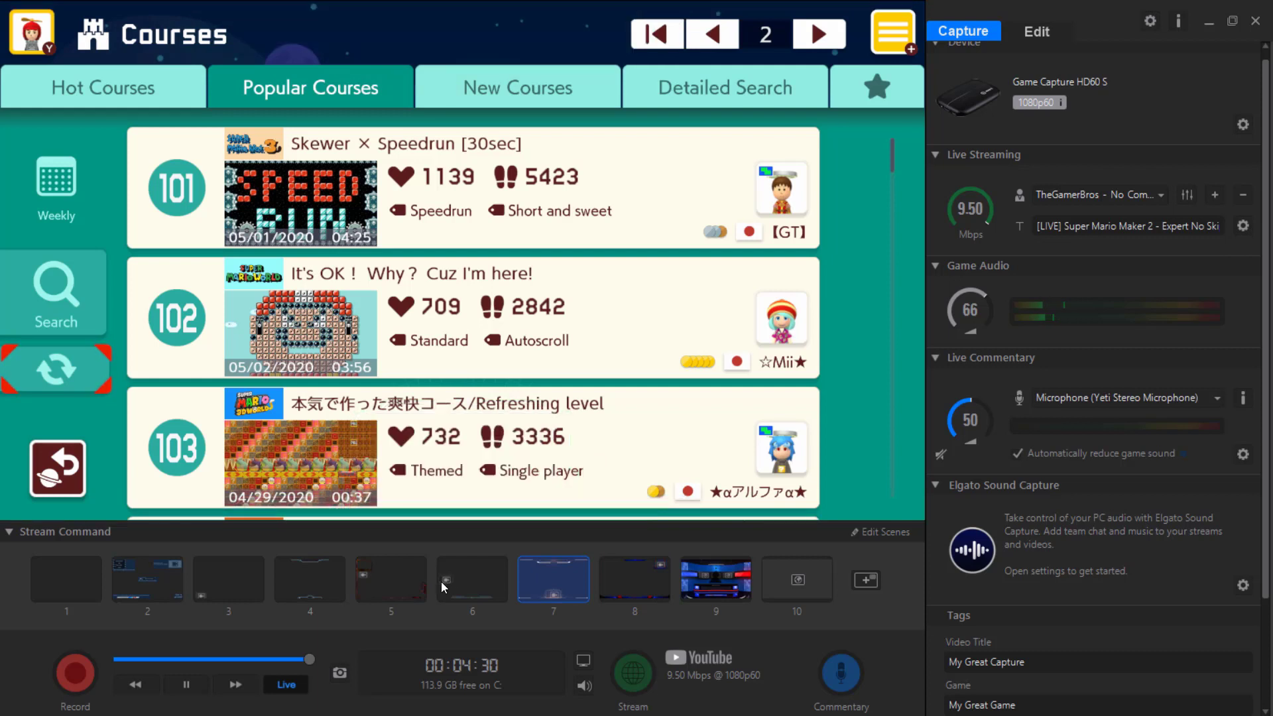
left_click(65, 579)
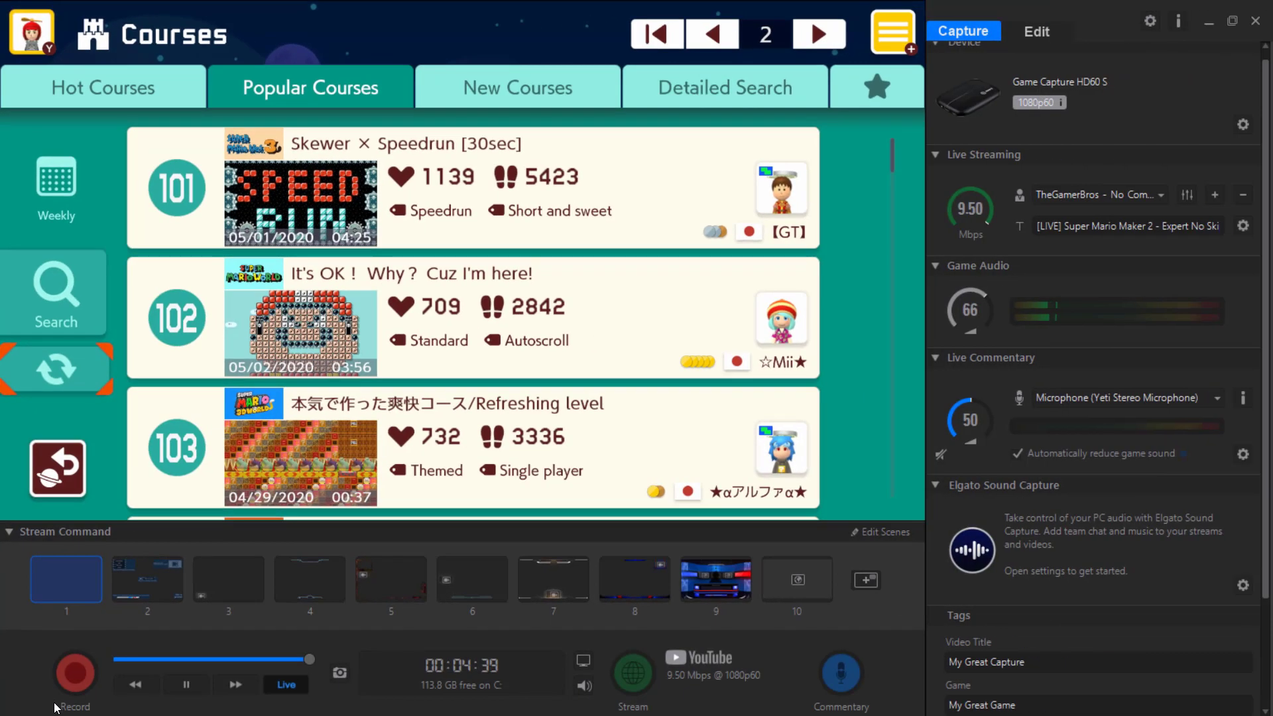
mouse_move(56, 704)
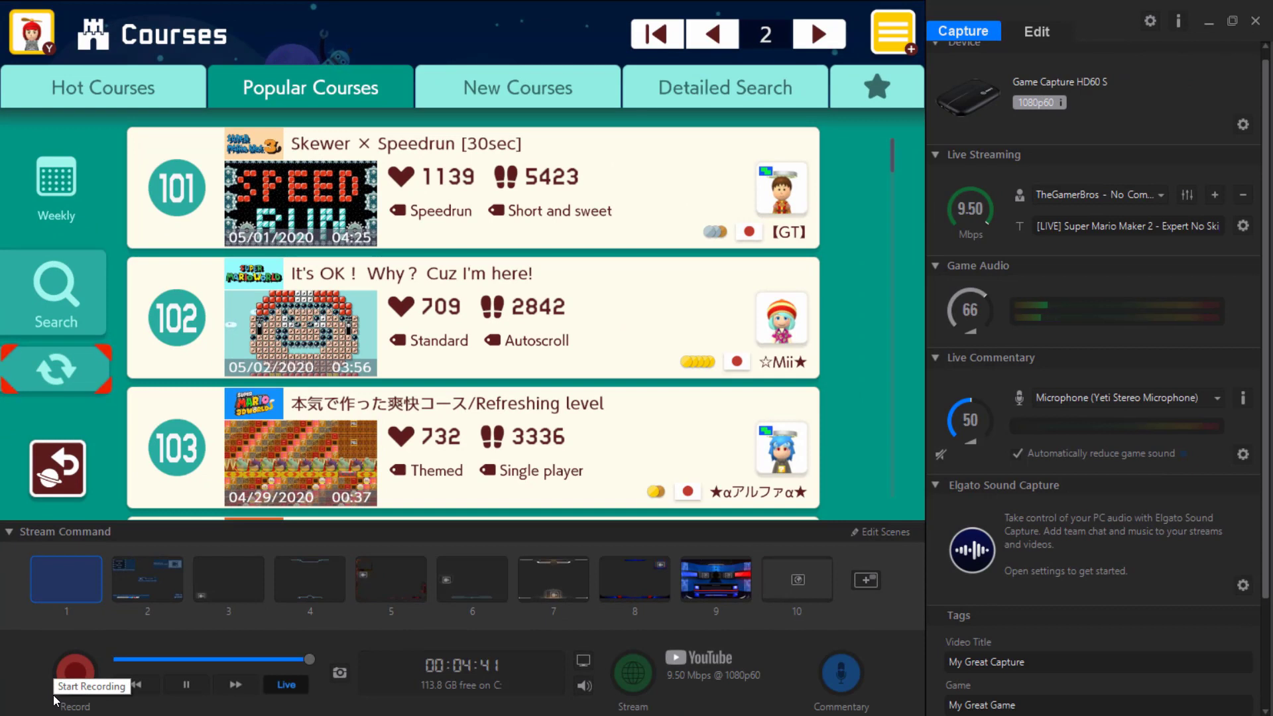